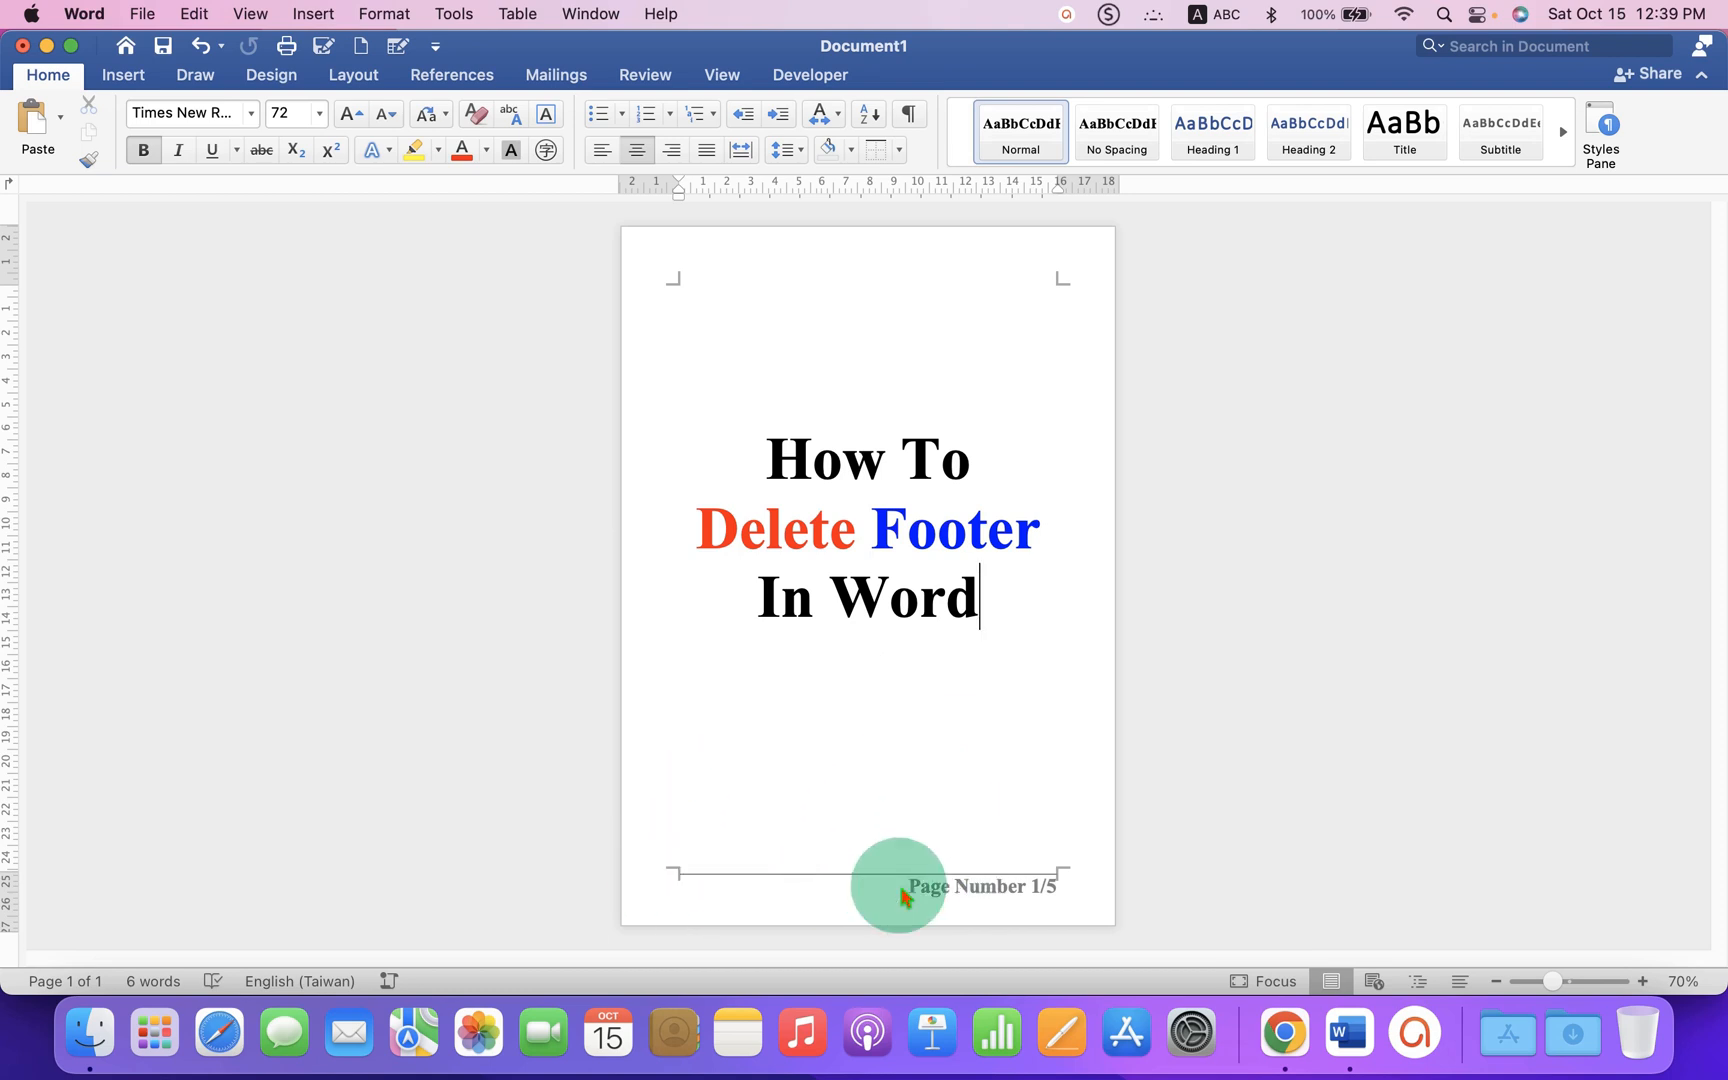
mouse_move(998, 920)
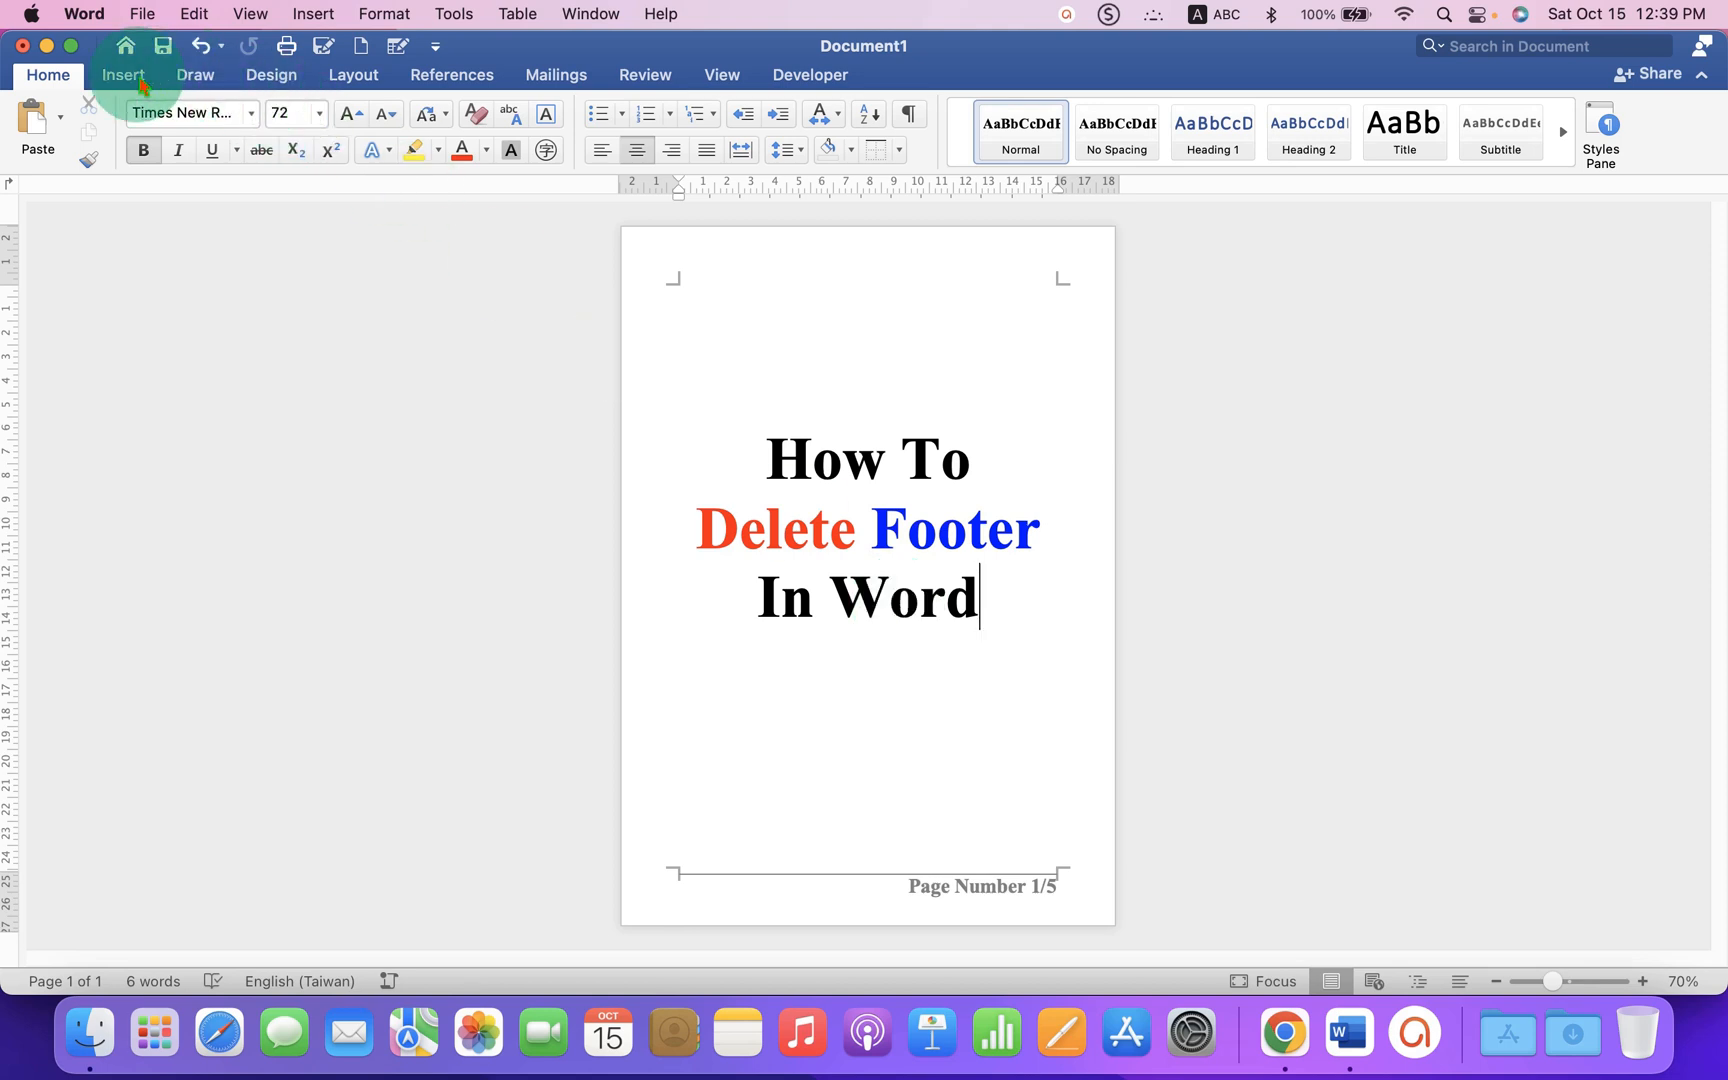
Step: Remove the footer from the Insert ribbon so the page number disappears
click(122, 74)
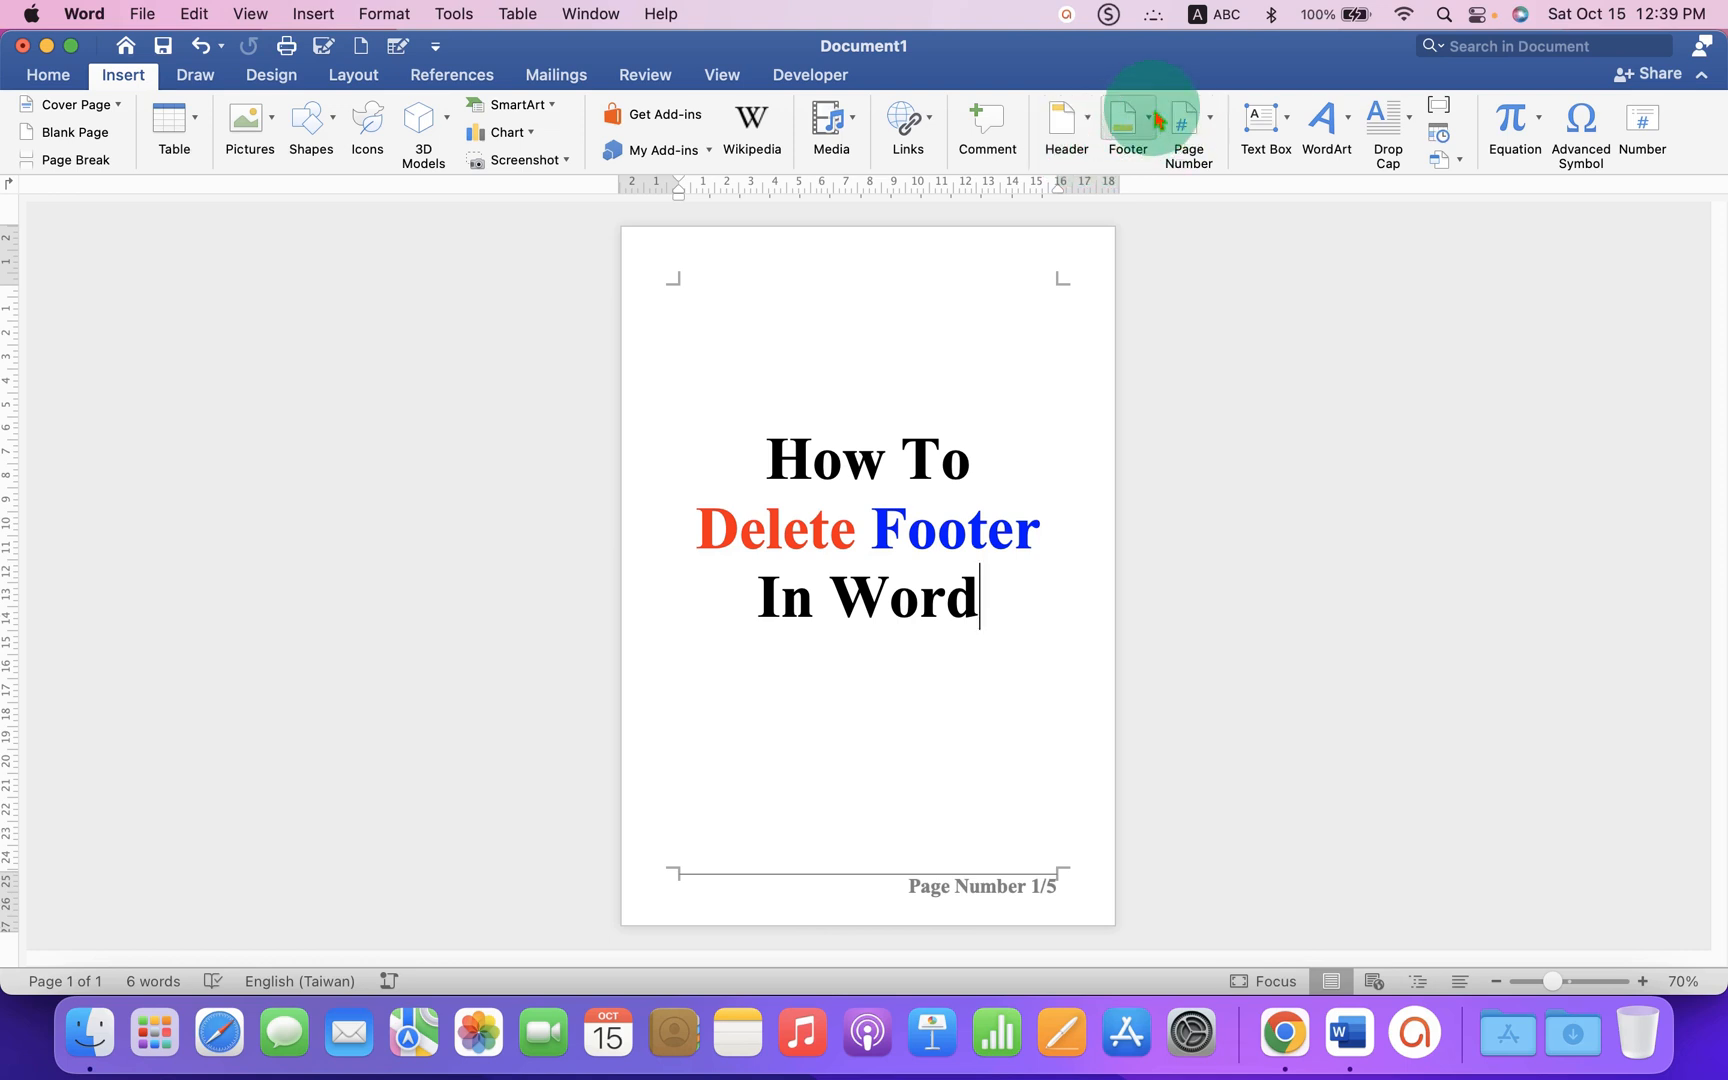
click(1122, 124)
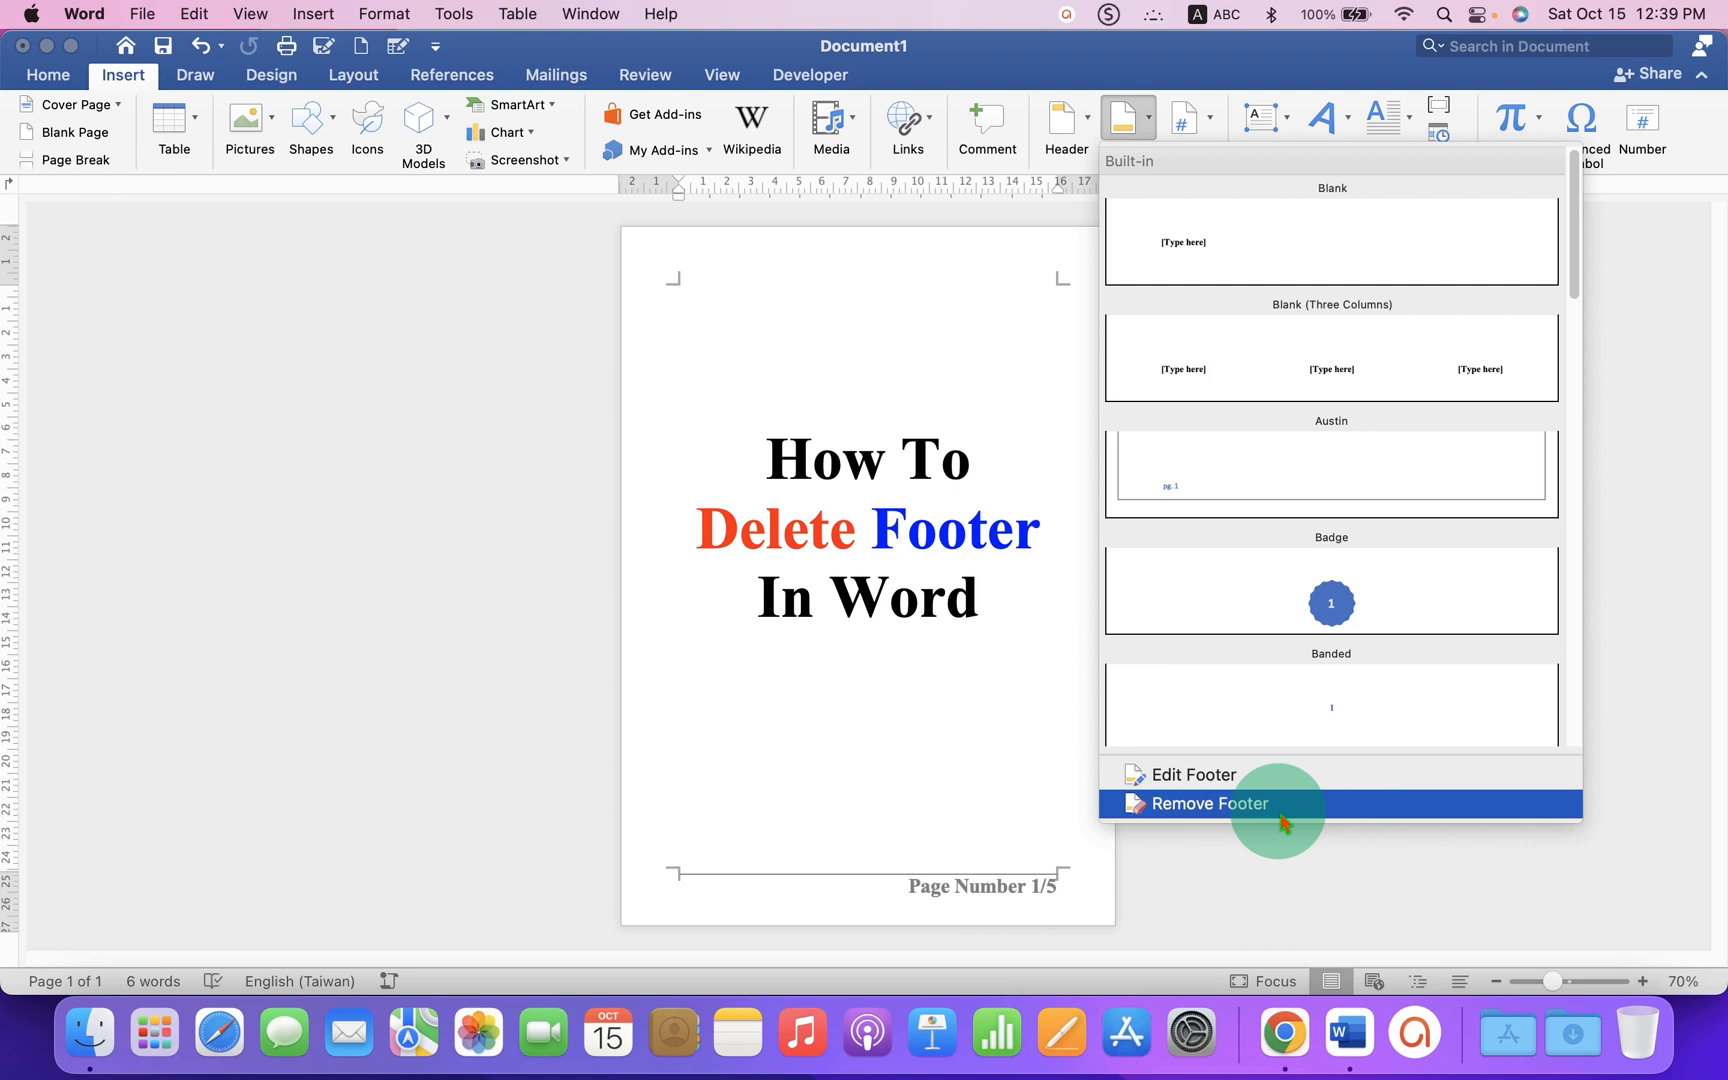
click(1206, 804)
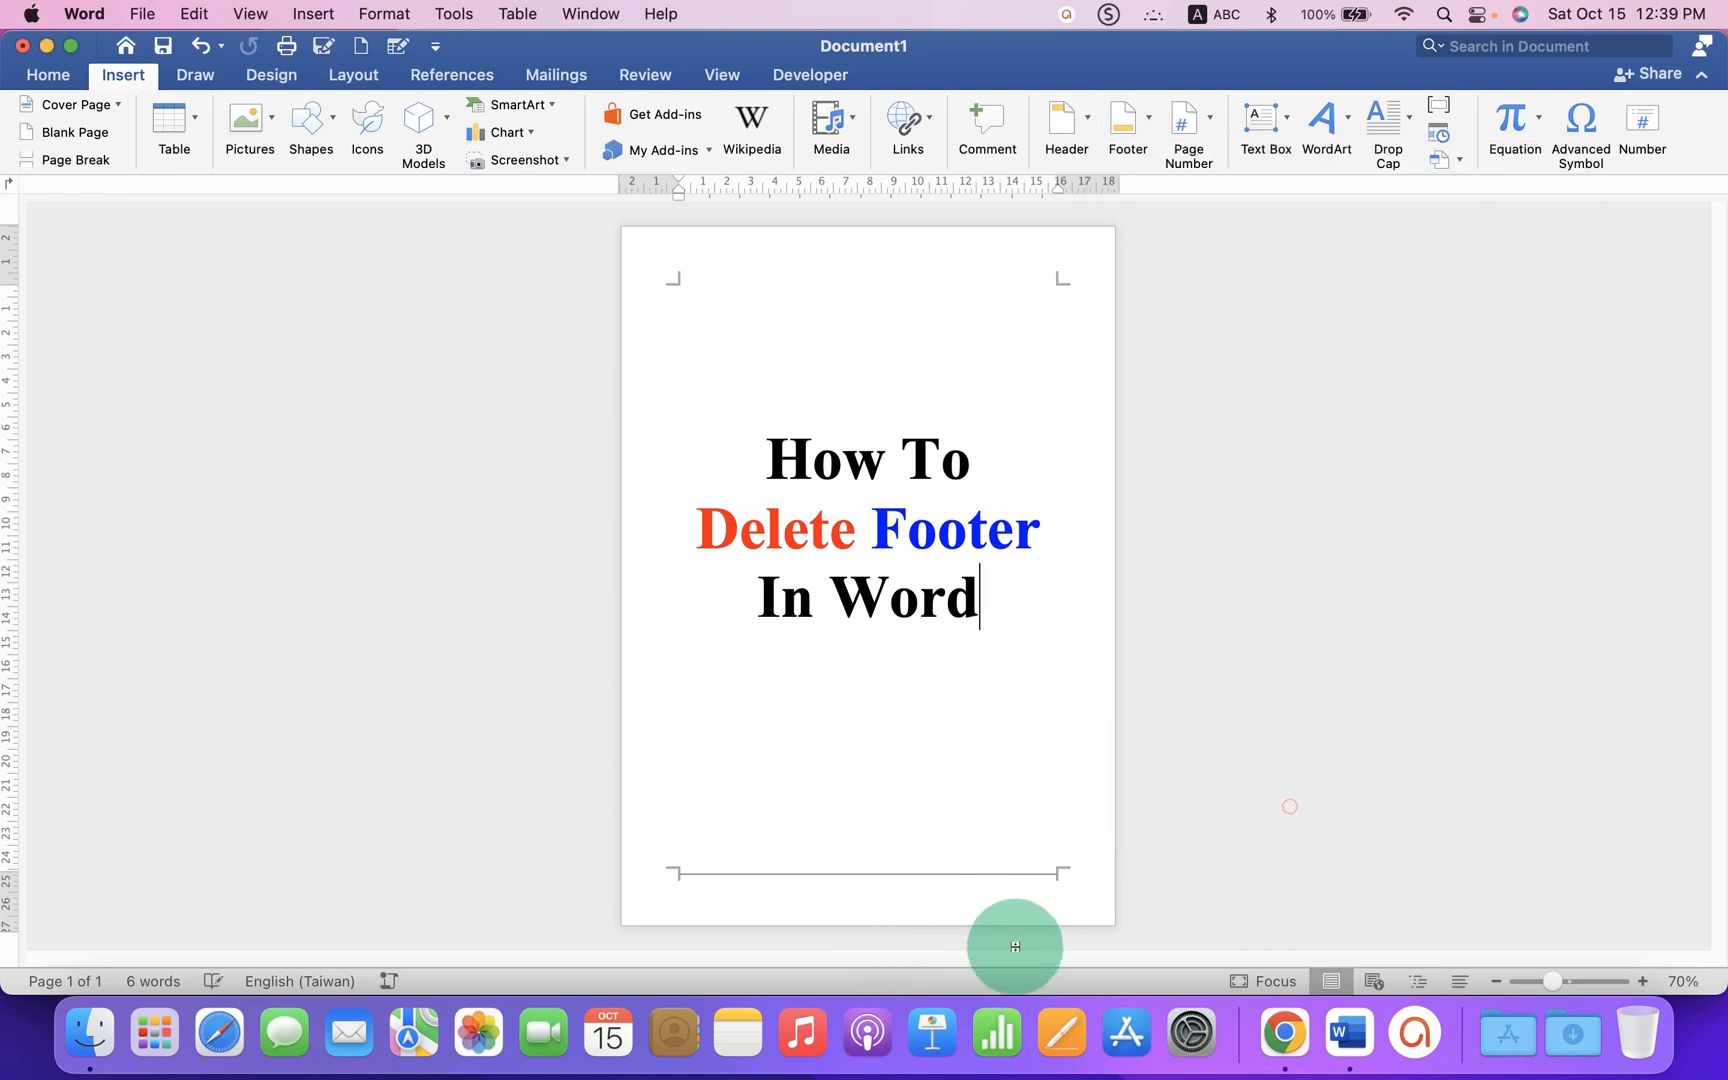
mouse_move(732, 904)
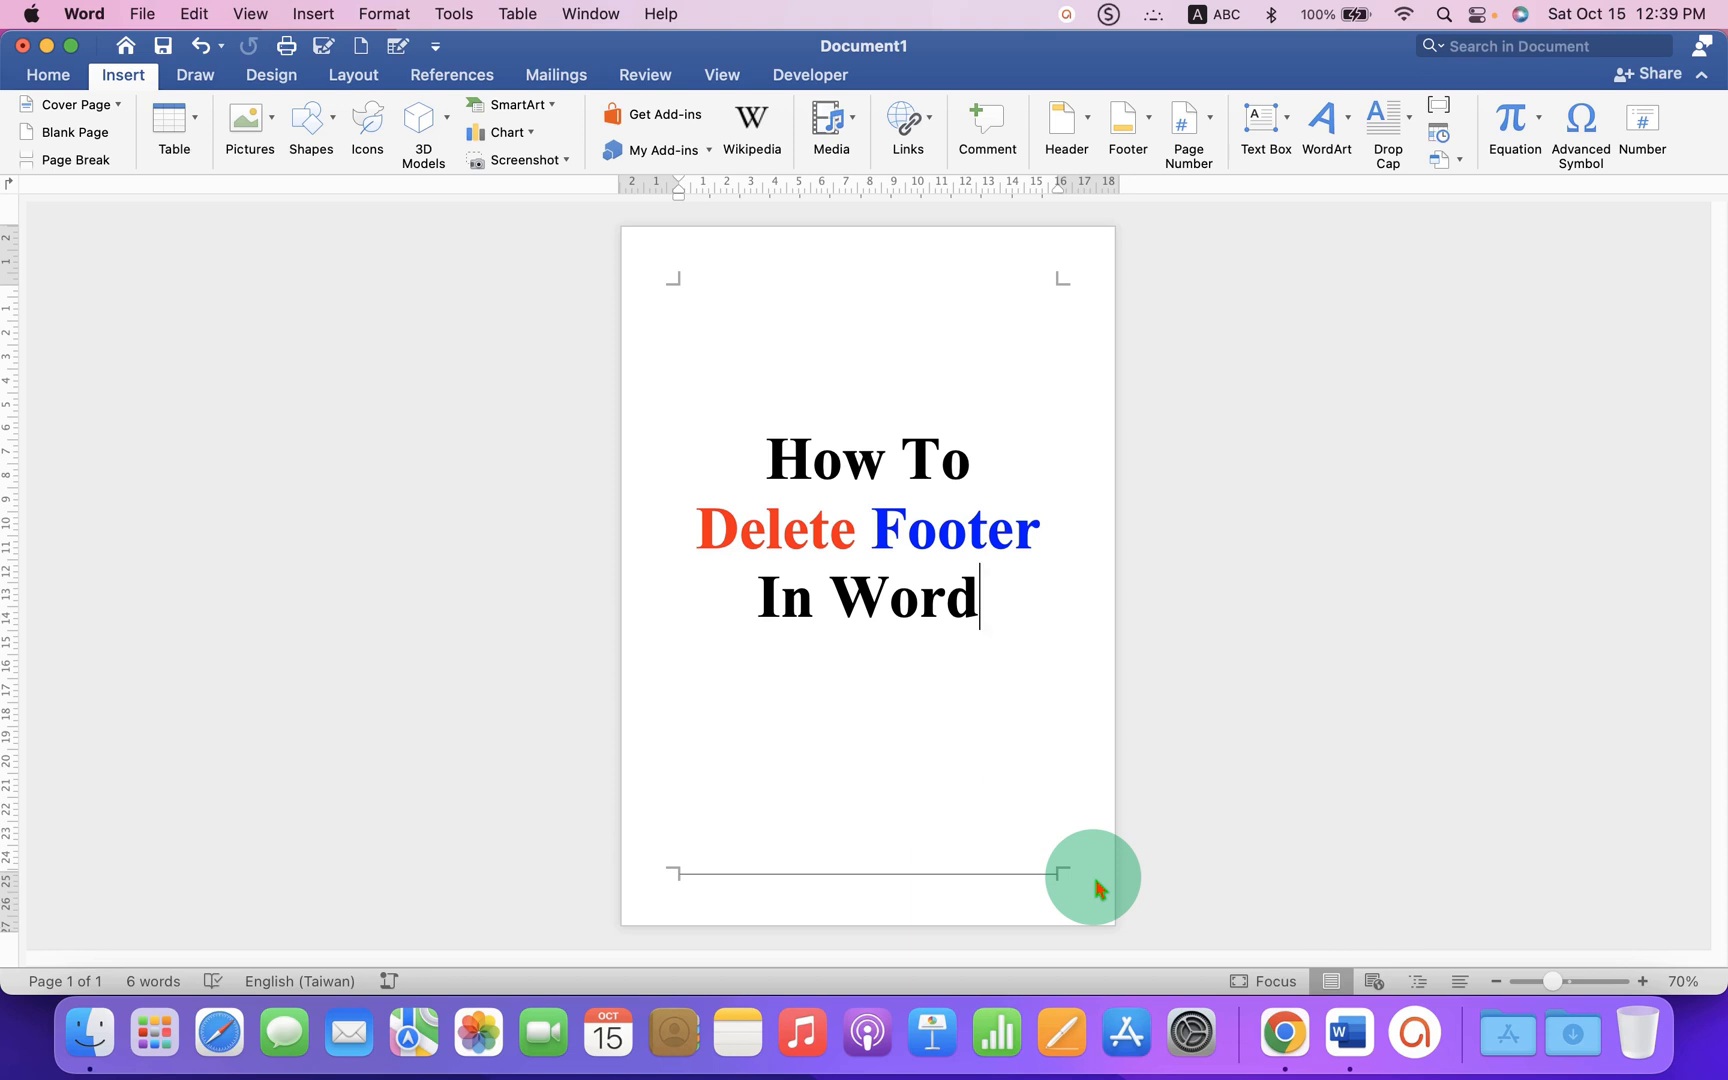
mouse_move(816, 892)
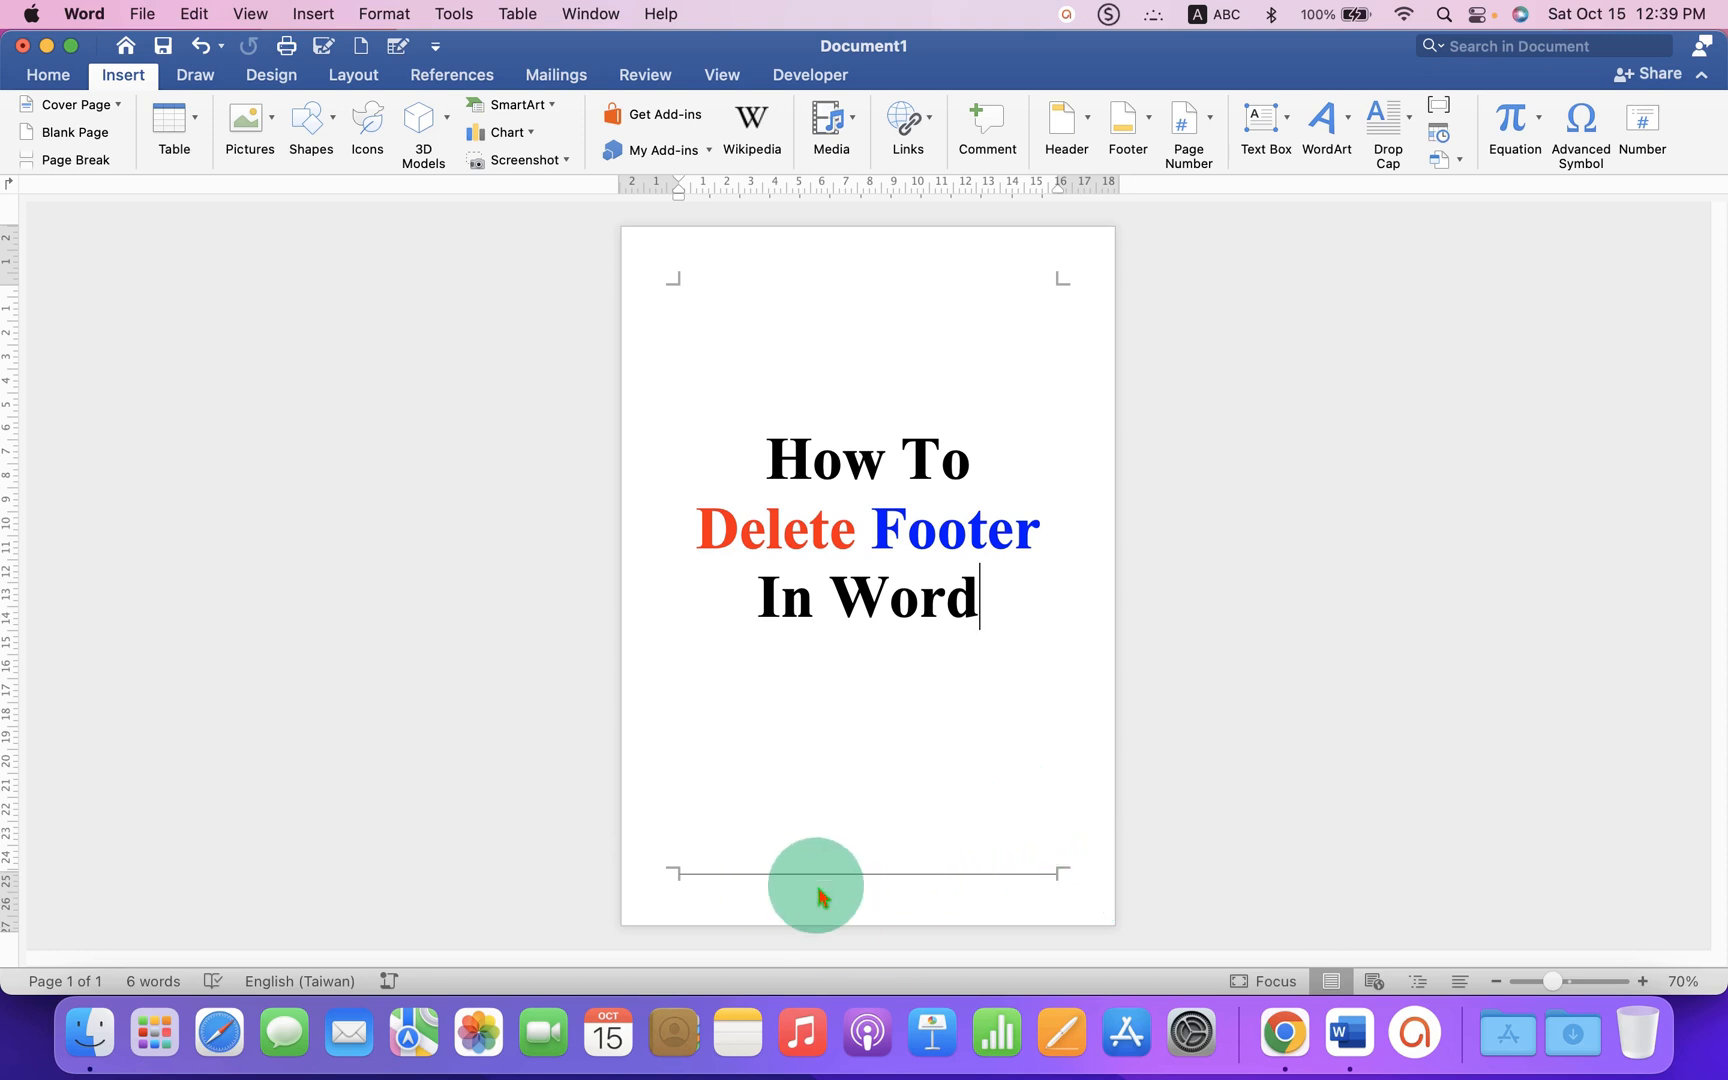
Step: Edit the footer area and set its paragraph border to No Border, clearing the line
double_click(814, 884)
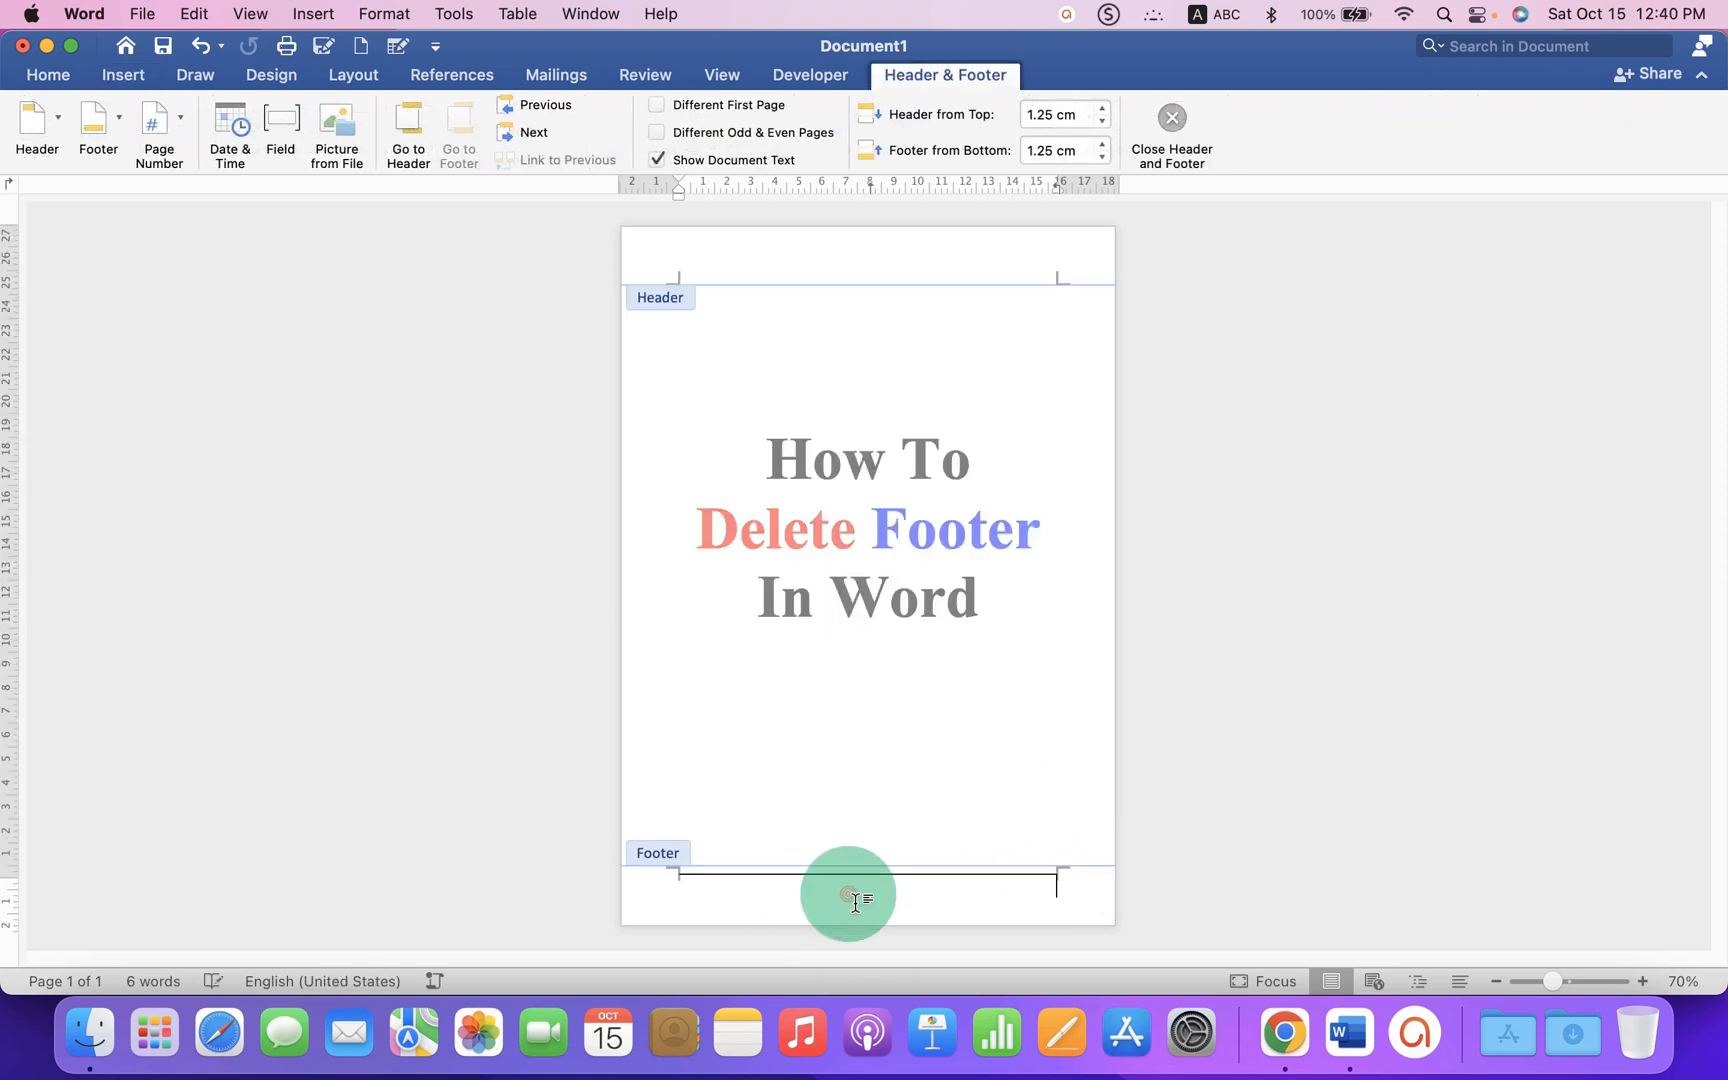
mouse_move(218, 362)
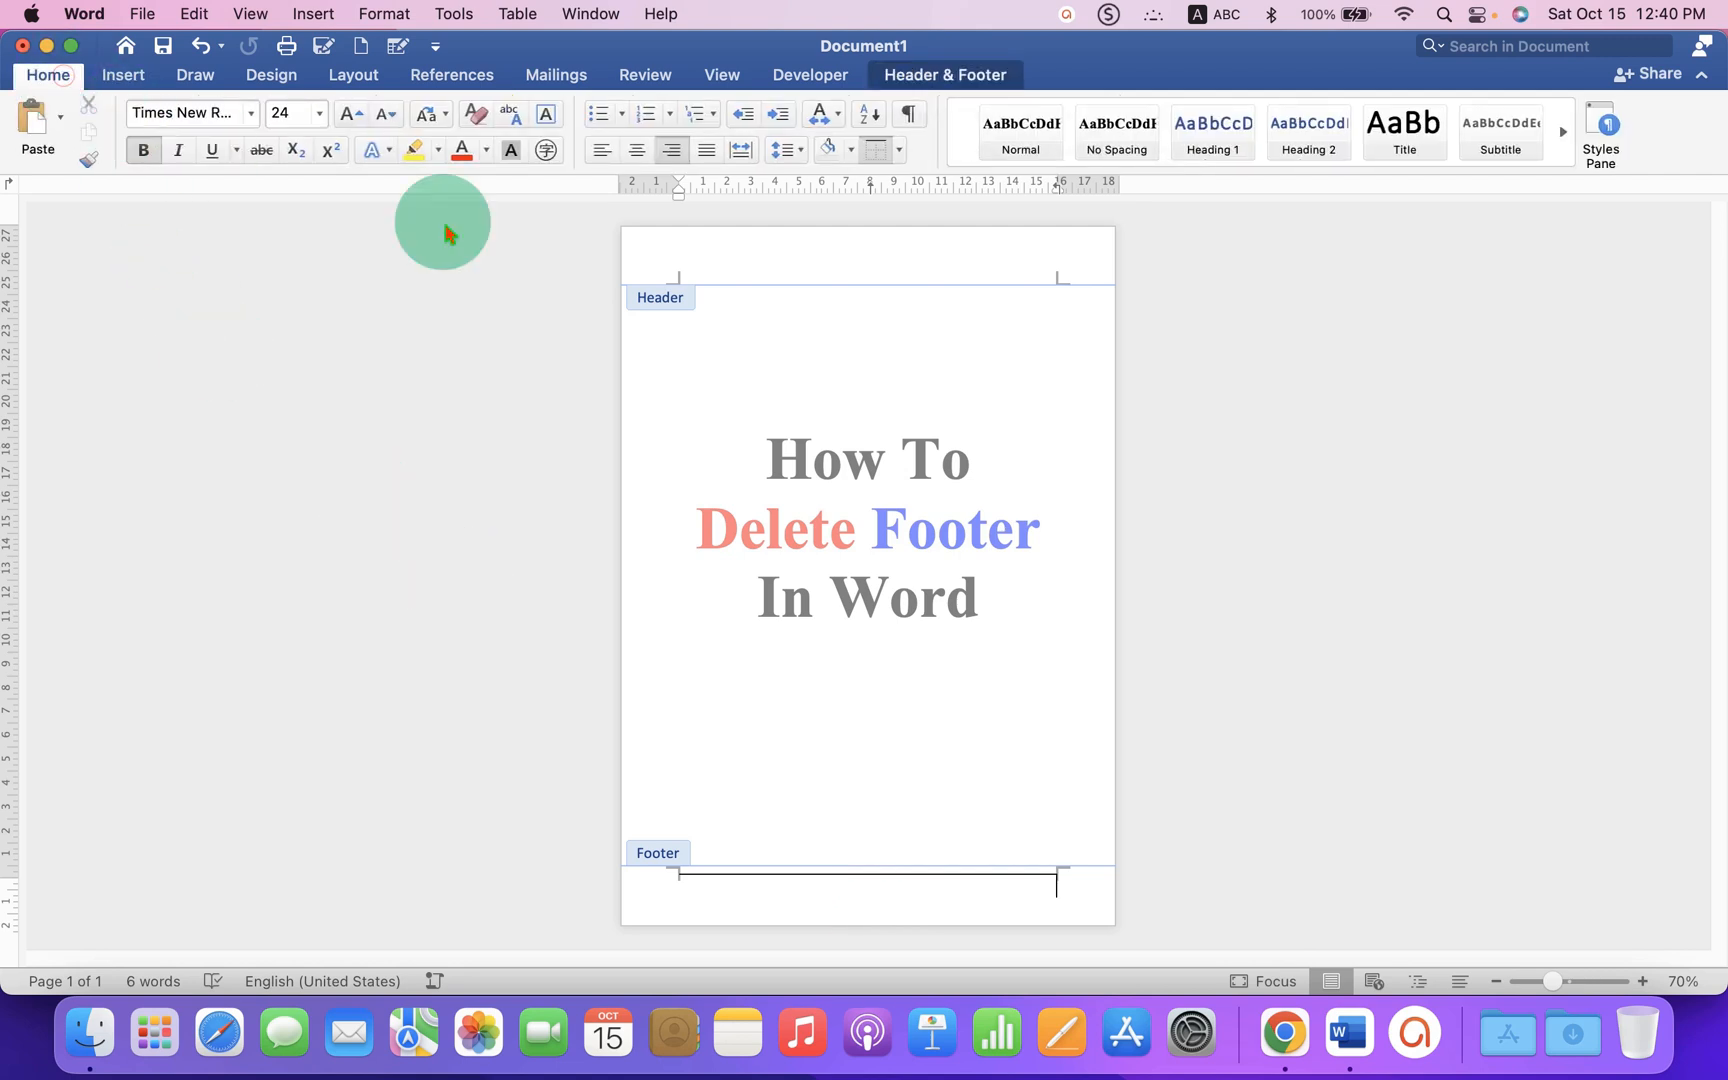
click(904, 150)
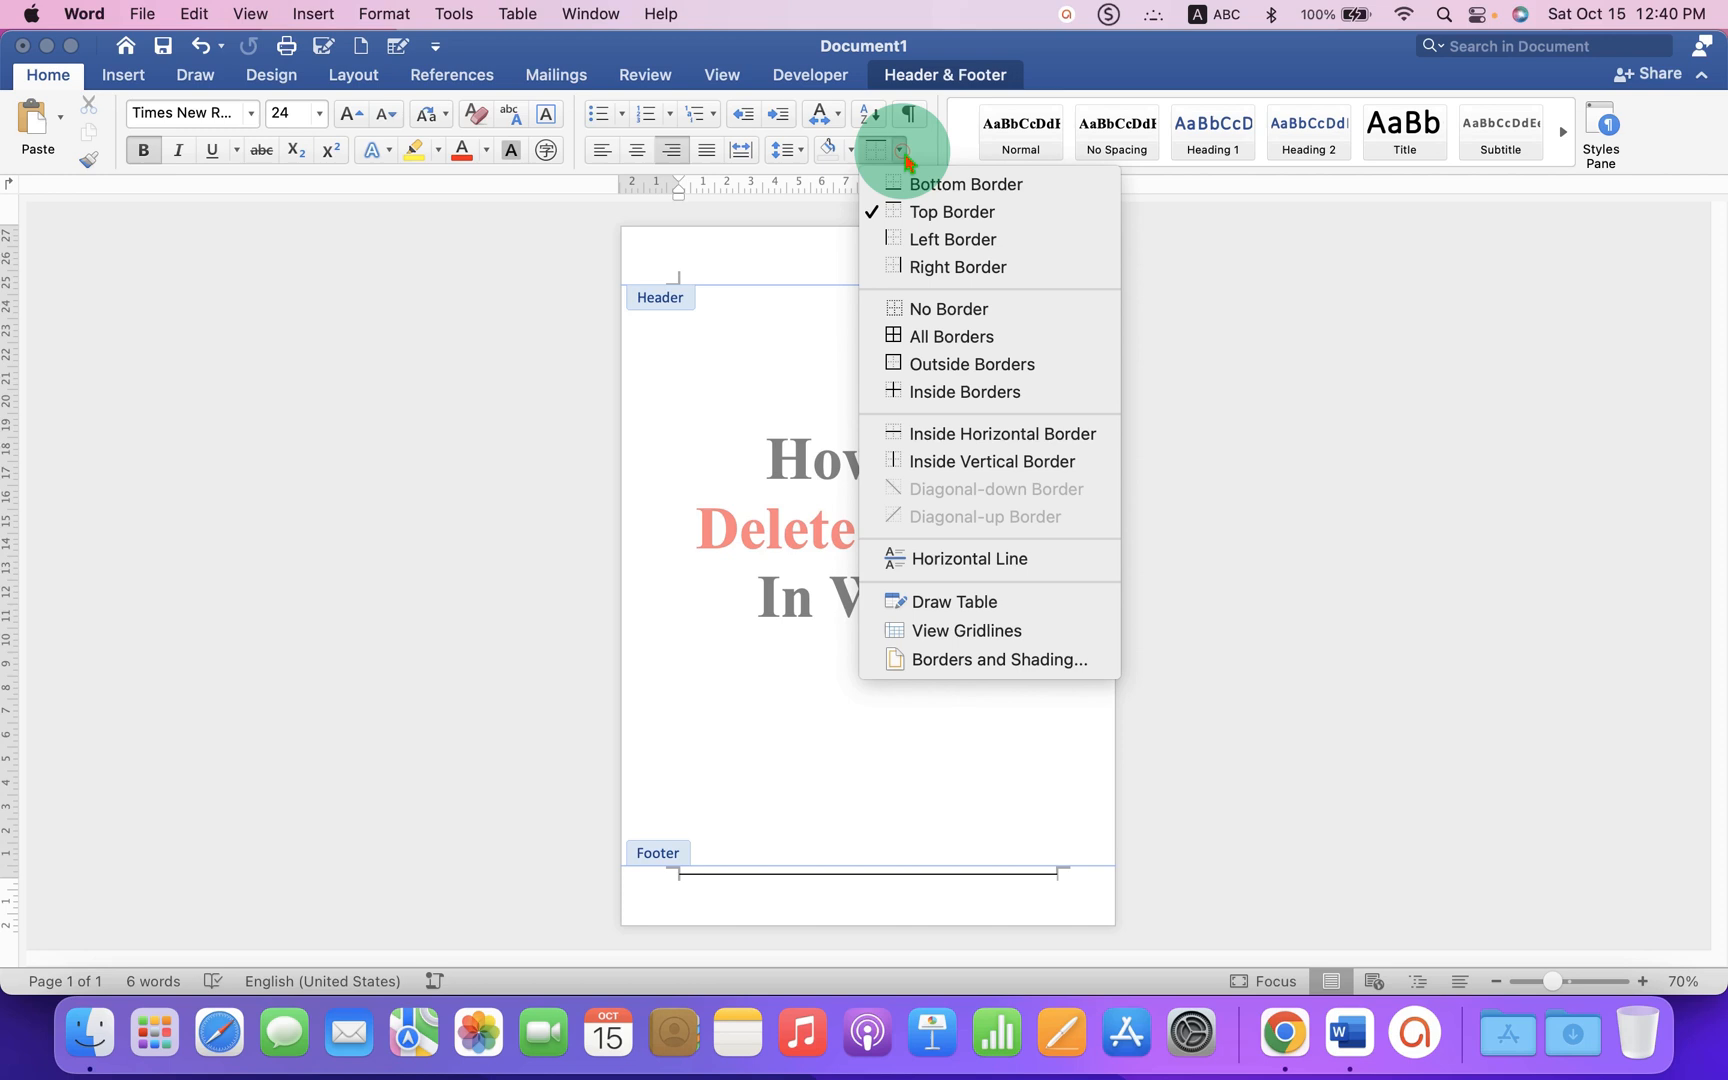
mouse_move(956, 266)
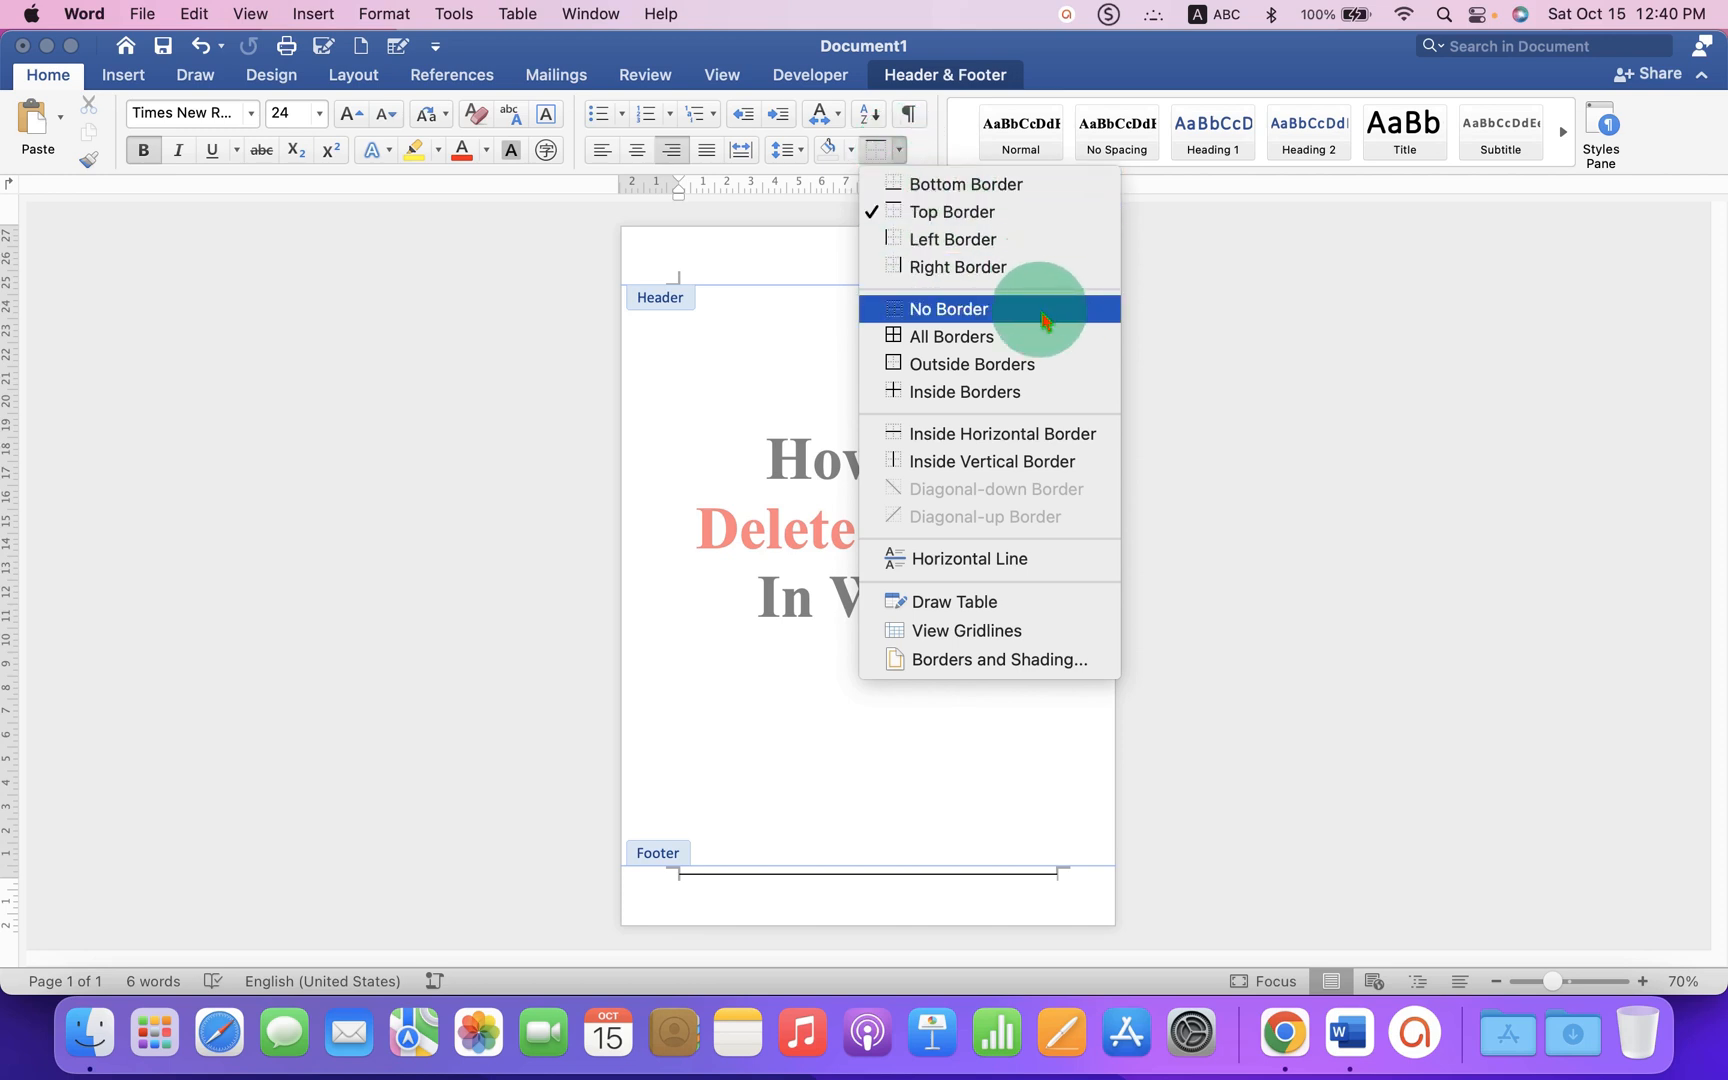
click(946, 308)
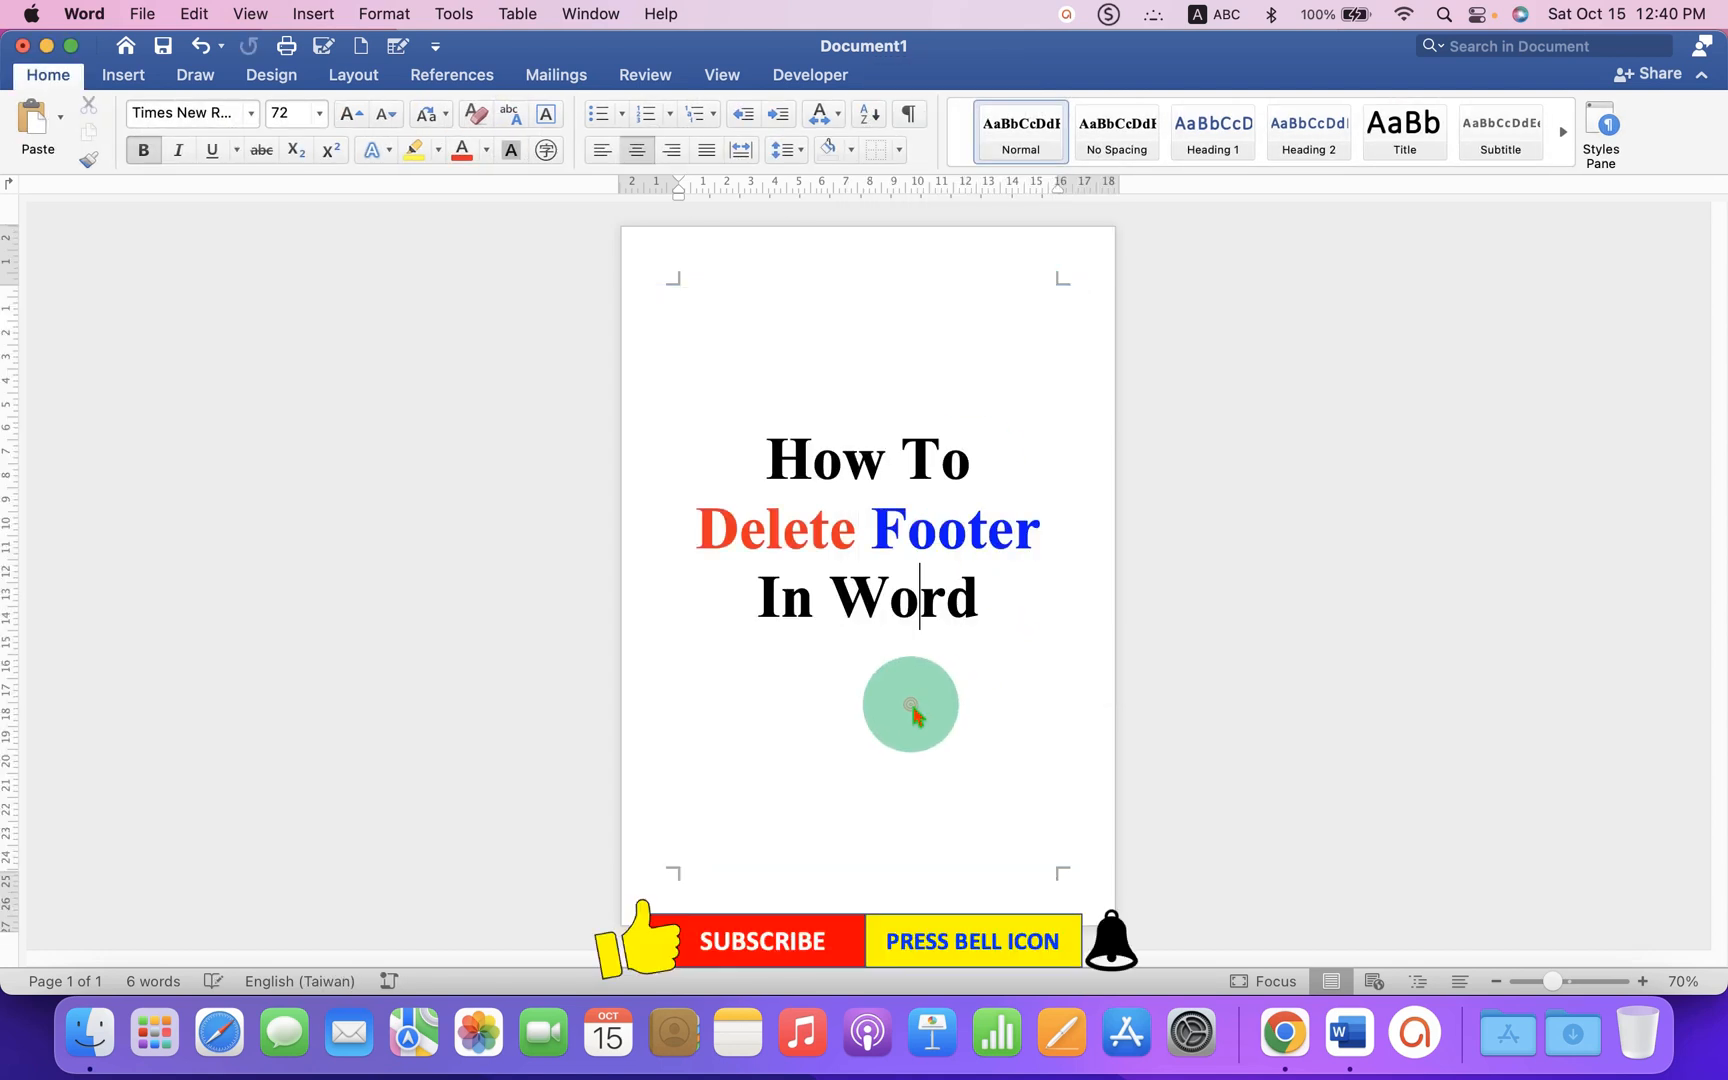
mouse_move(1444, 740)
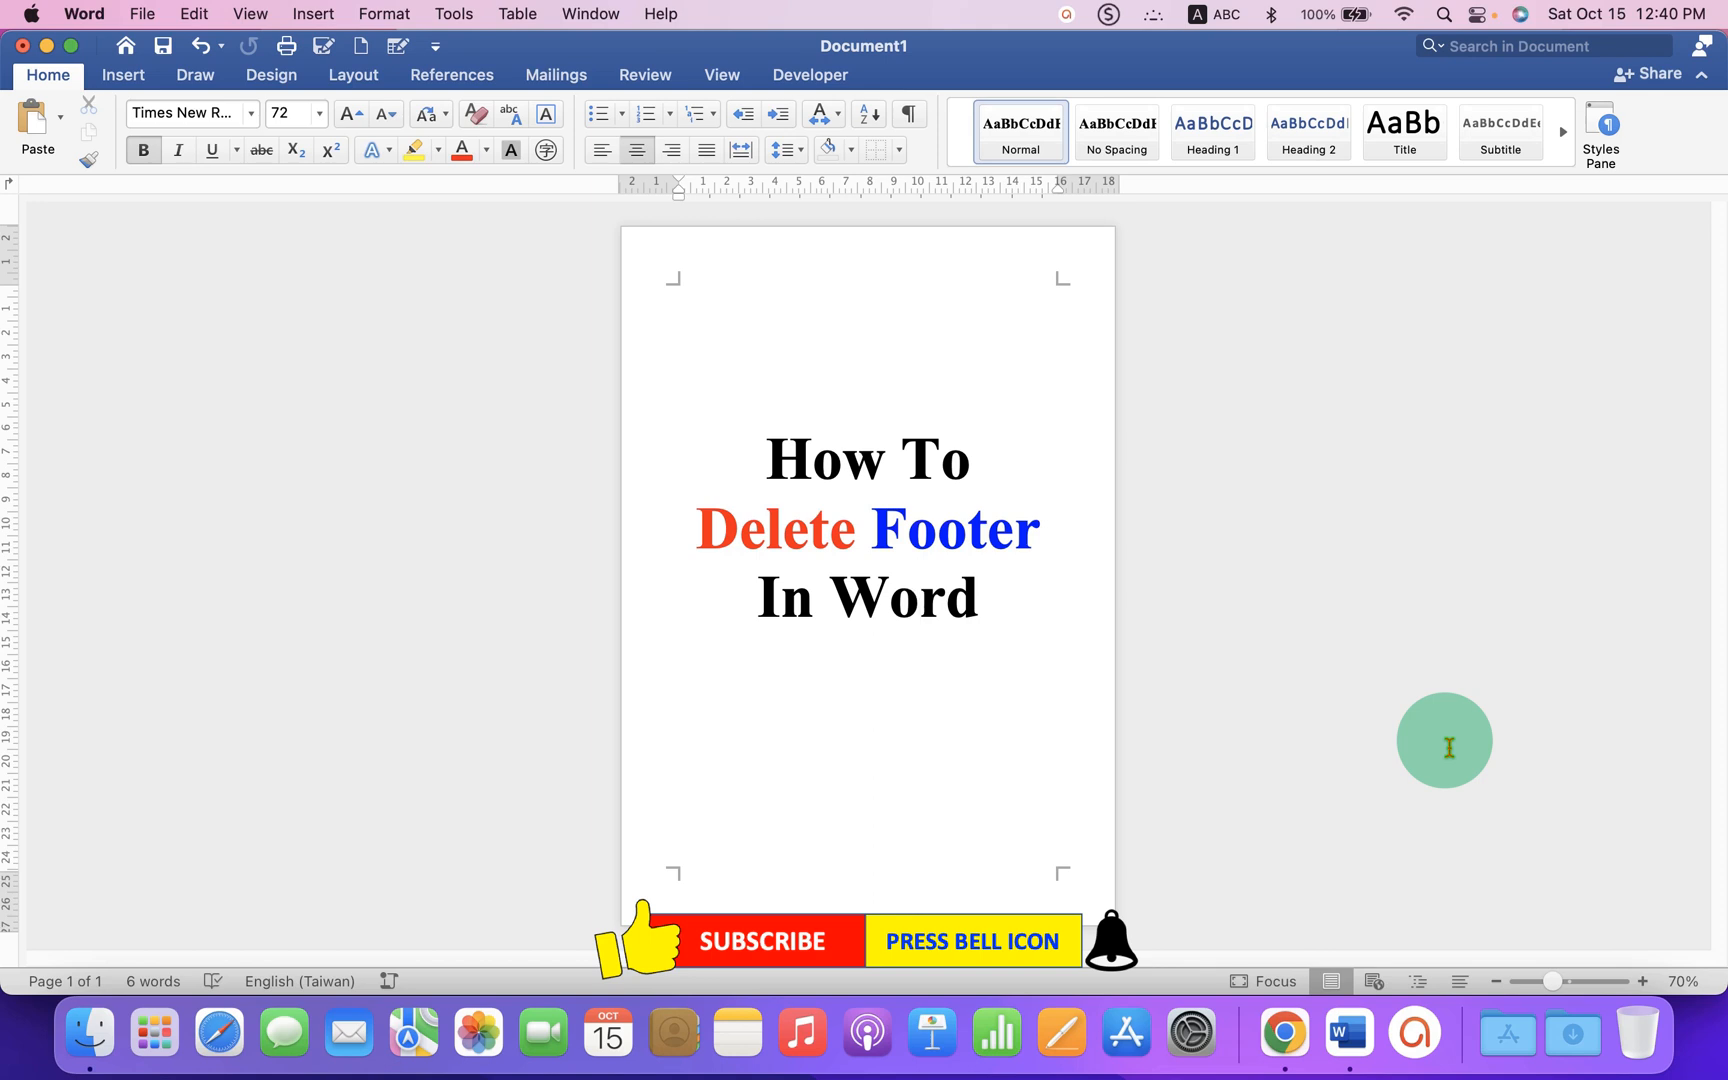
Step: Return to the document body, leaving the page bottom with no footer number or line
click(920, 598)
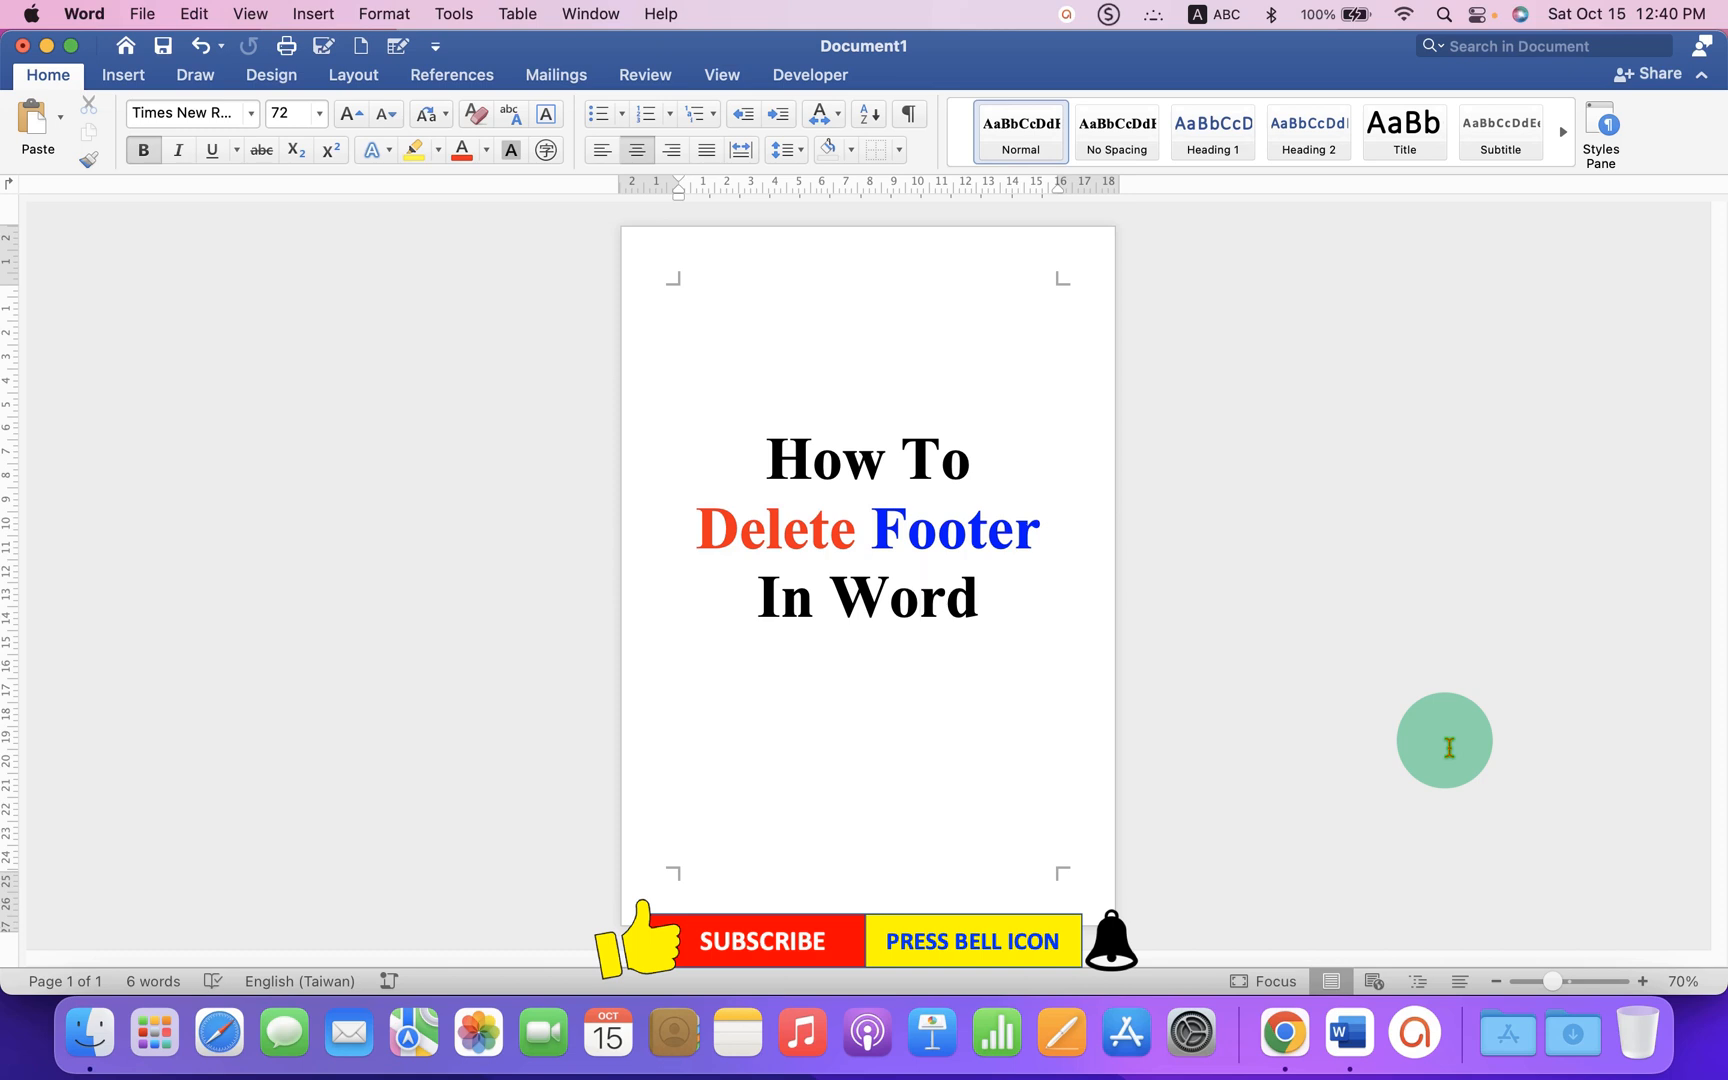
click(920, 598)
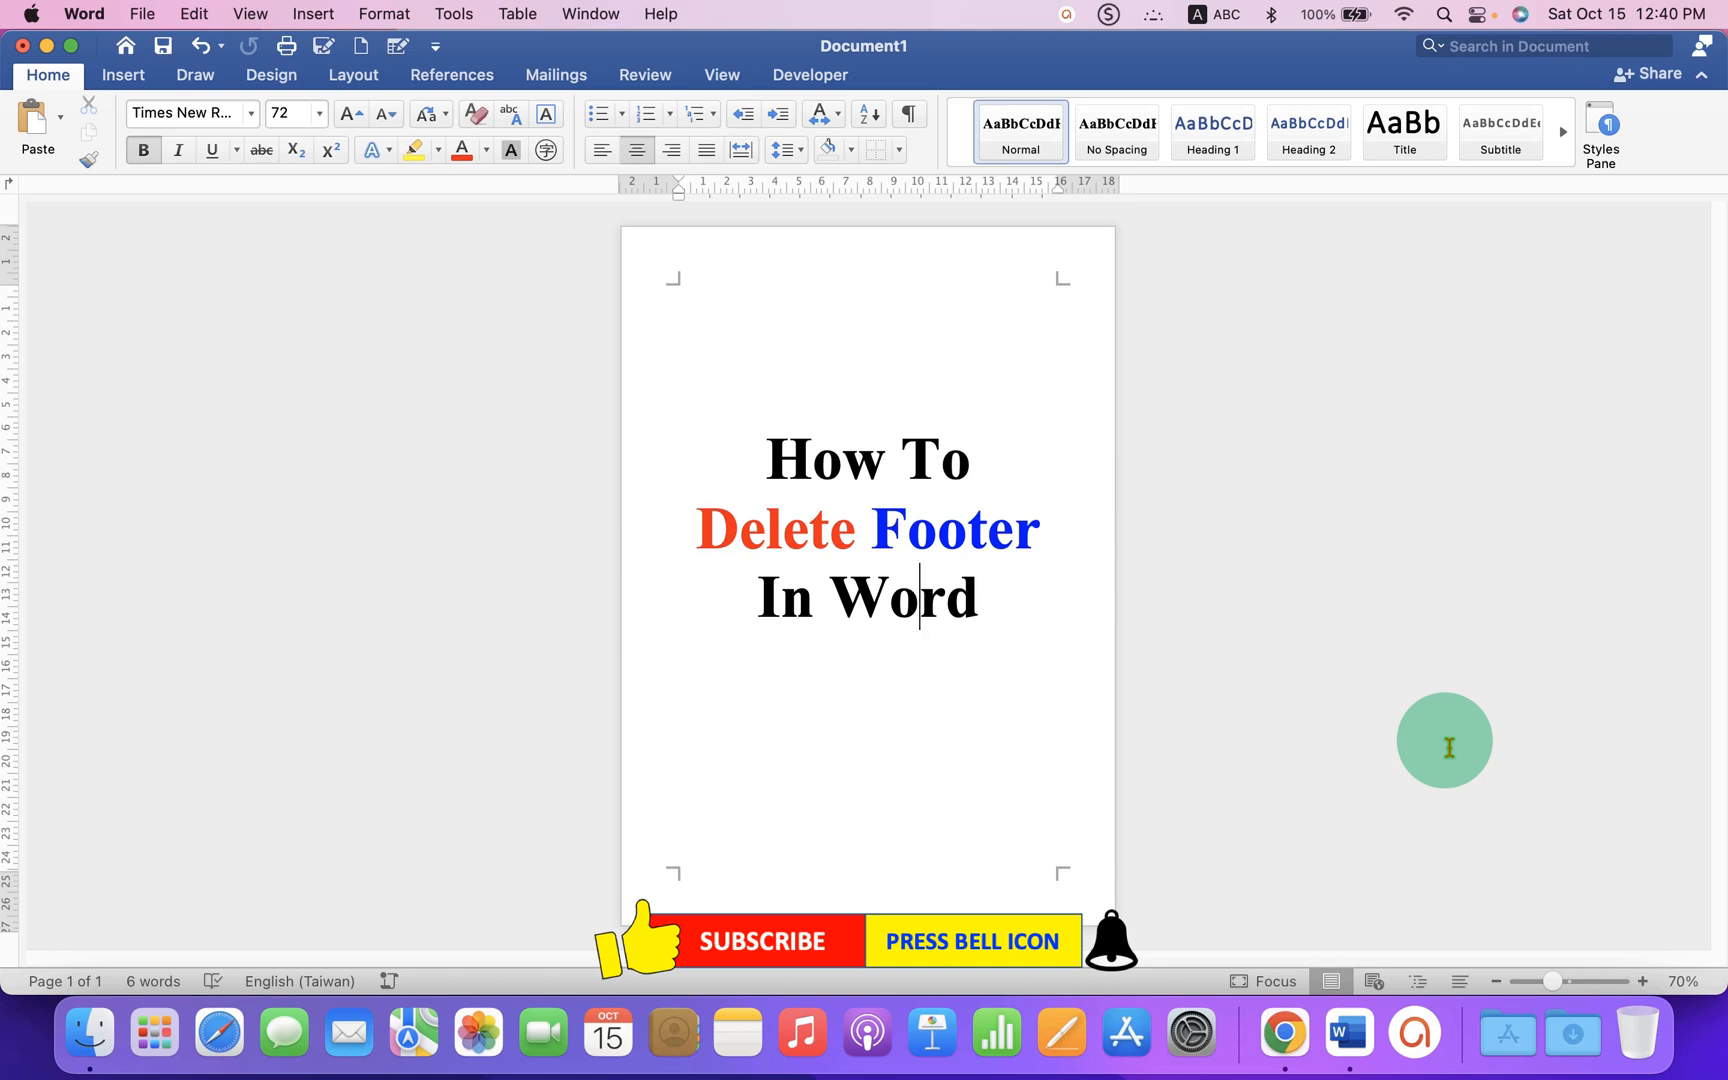